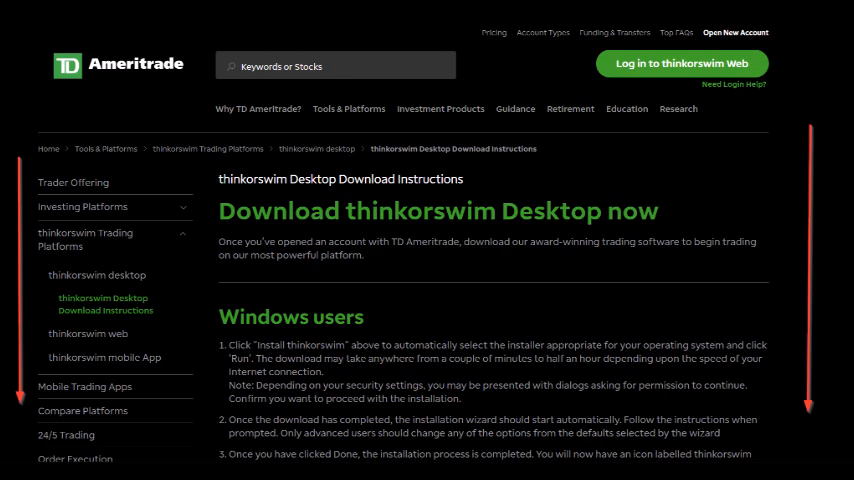
Reach the Linux users section of the download page and start the thinkorswim installer download.
scroll("down", 3)
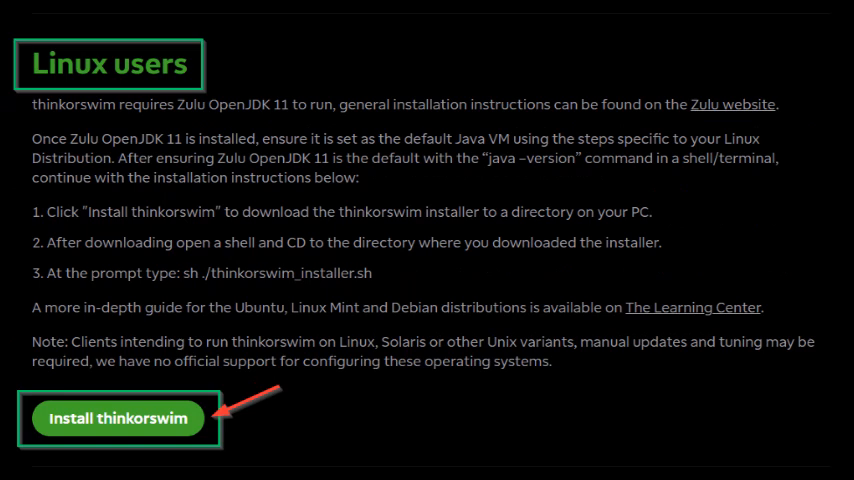
left_click(118, 418)
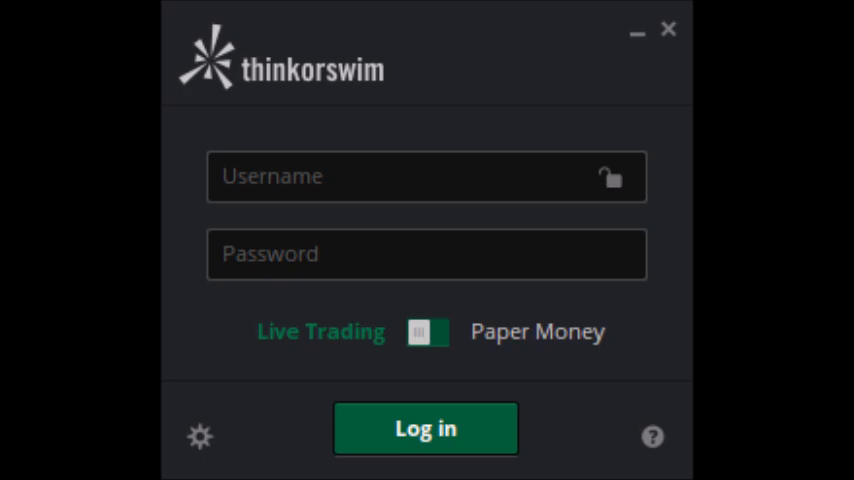
Log in to the paper-money account and land on the Trade tab option chain.
left_click(424, 428)
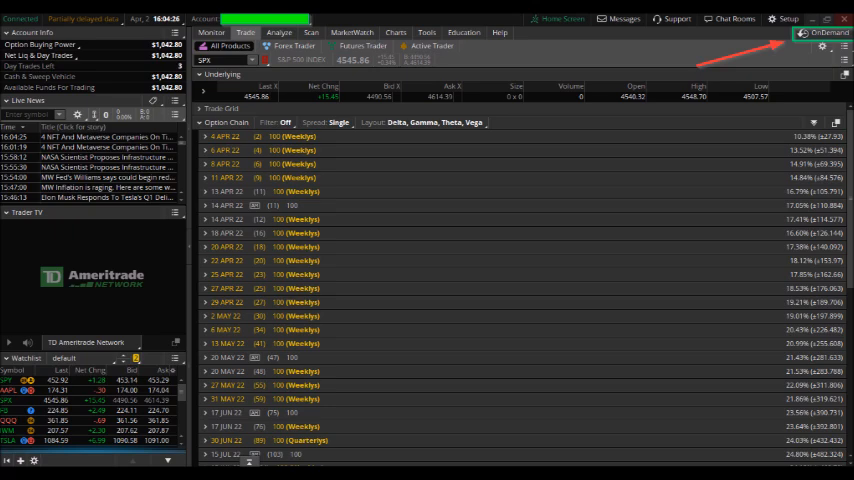
Enable thinkOnDemand backtesting with a virtual account and acknowledge the enabled message.
left_click(828, 32)
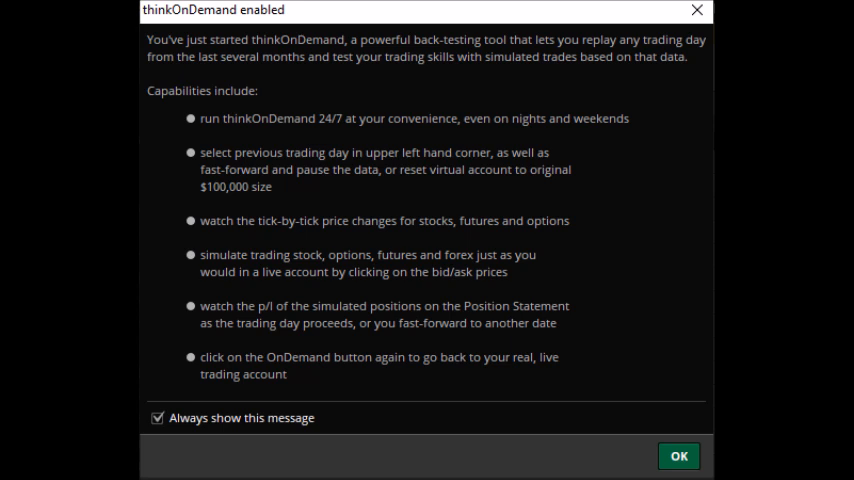
left_click(678, 456)
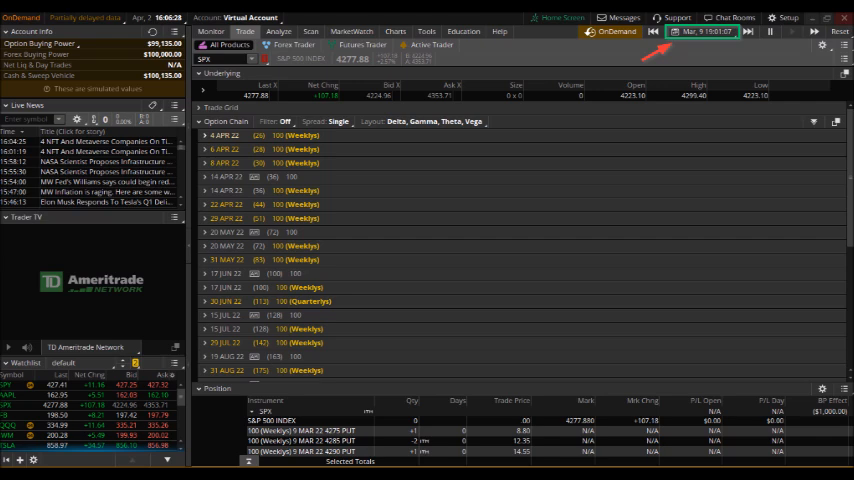
Choose the past replay trading day and expand the 9 MAR 22 weekly SPX series.
left_click(352, 58)
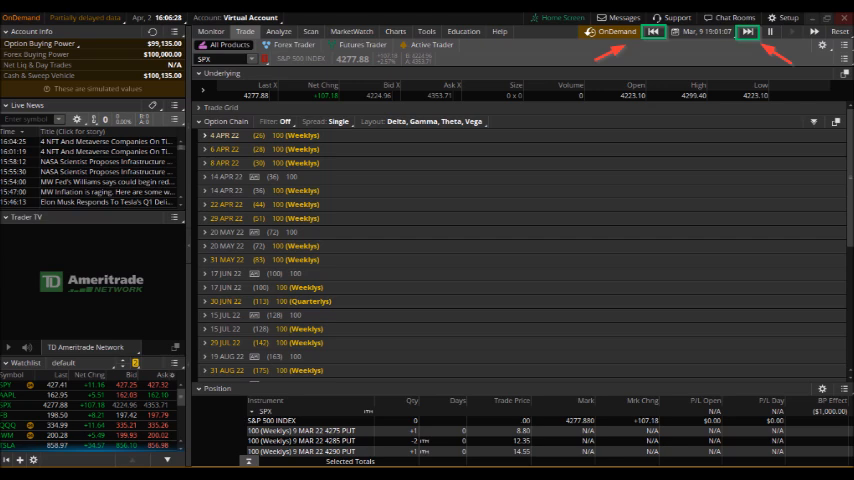
left_click(744, 32)
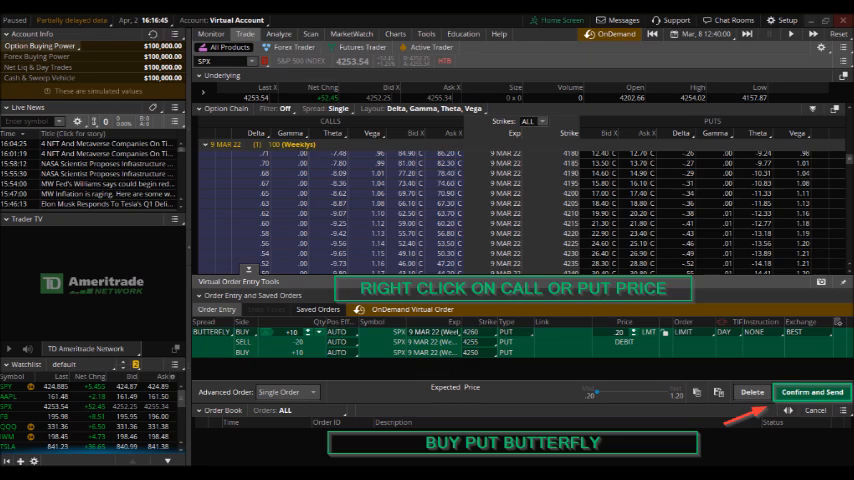
Bring up the Order Confirmation Dialog for the SPX put butterfly (max profit 480, max loss 20).
left_click(812, 392)
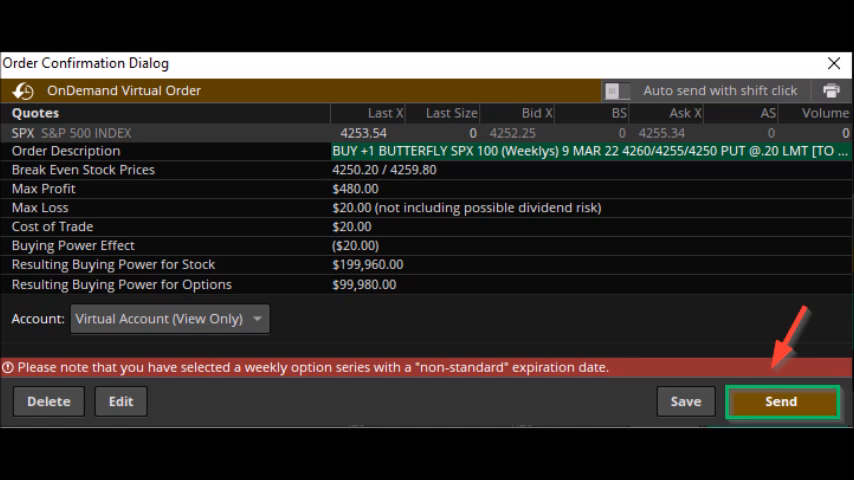
left_click(780, 400)
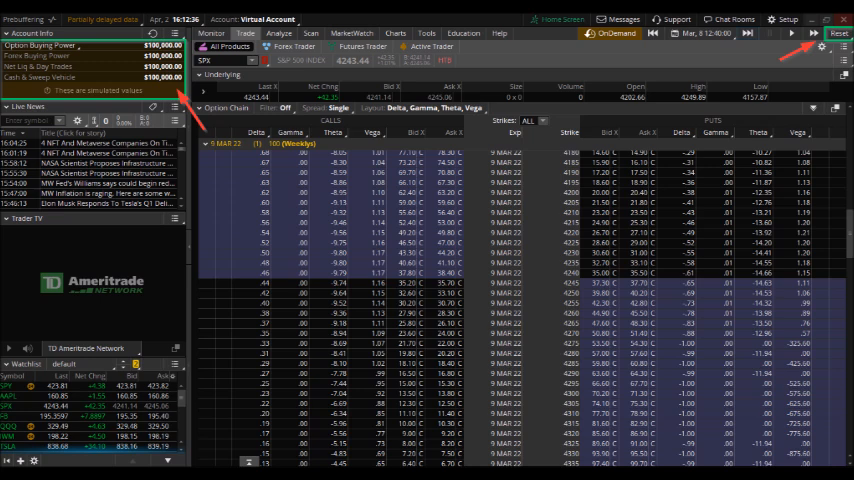
left_click(312, 32)
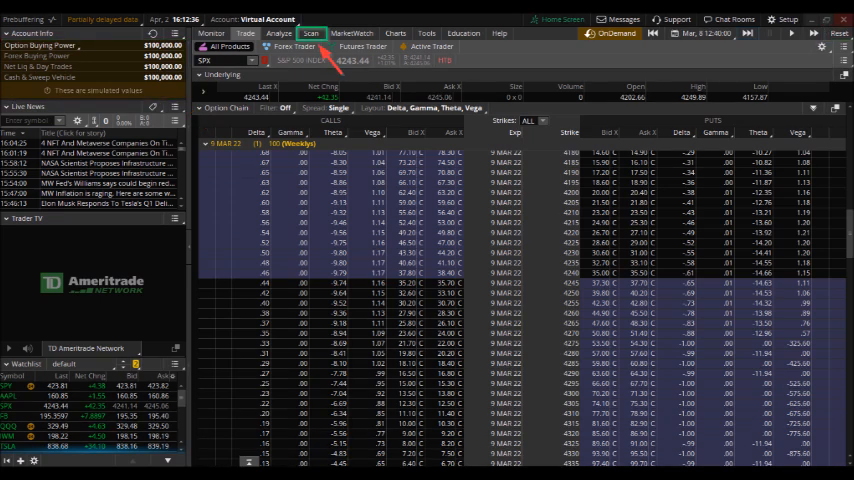